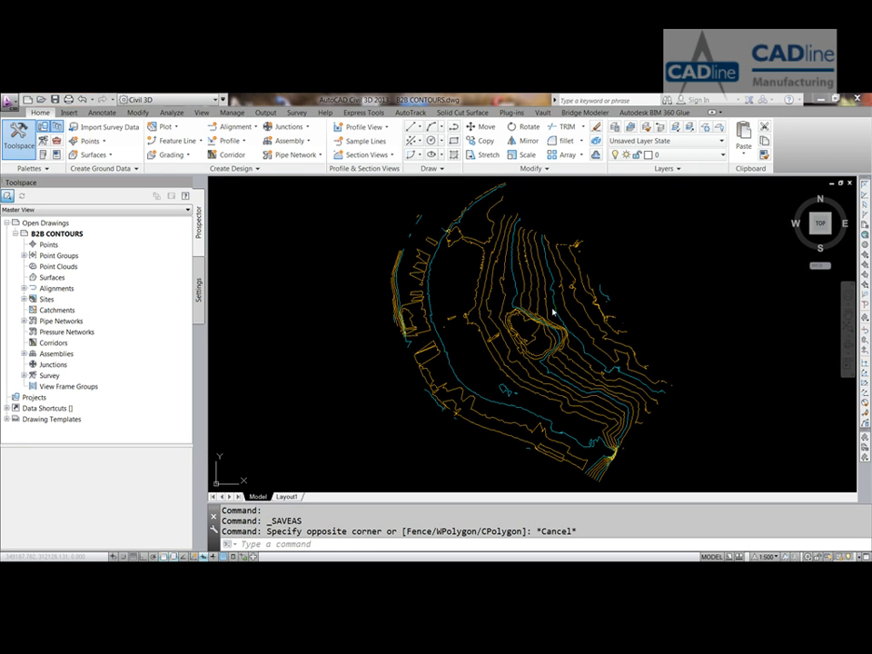
mouse_move(547, 307)
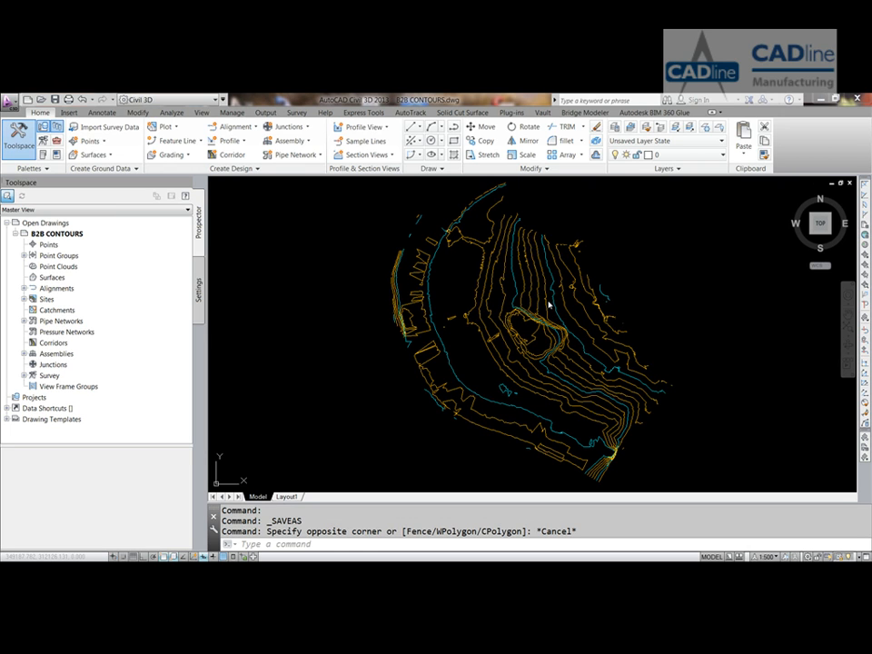
mouse_move(529, 289)
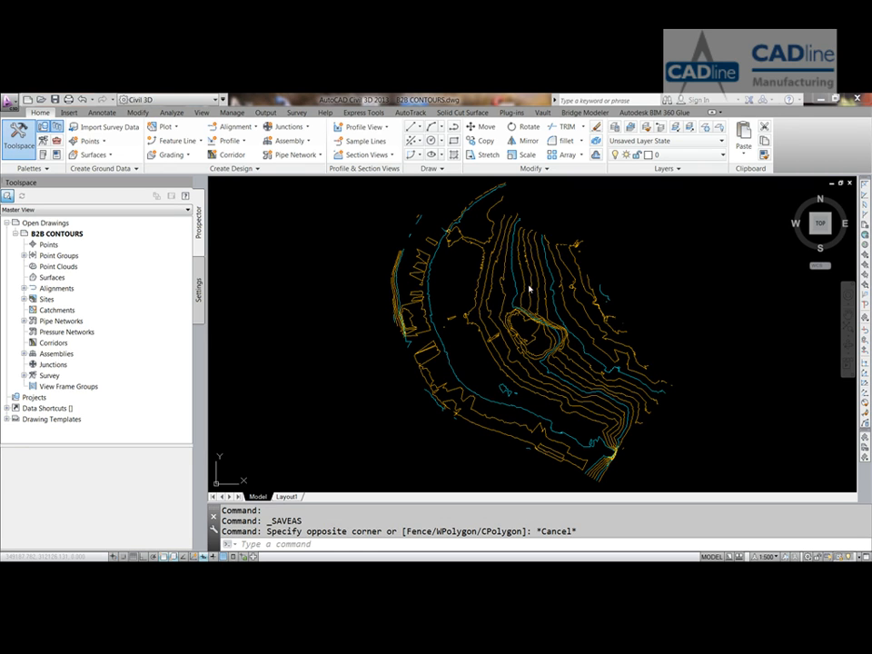
mouse_move(476, 323)
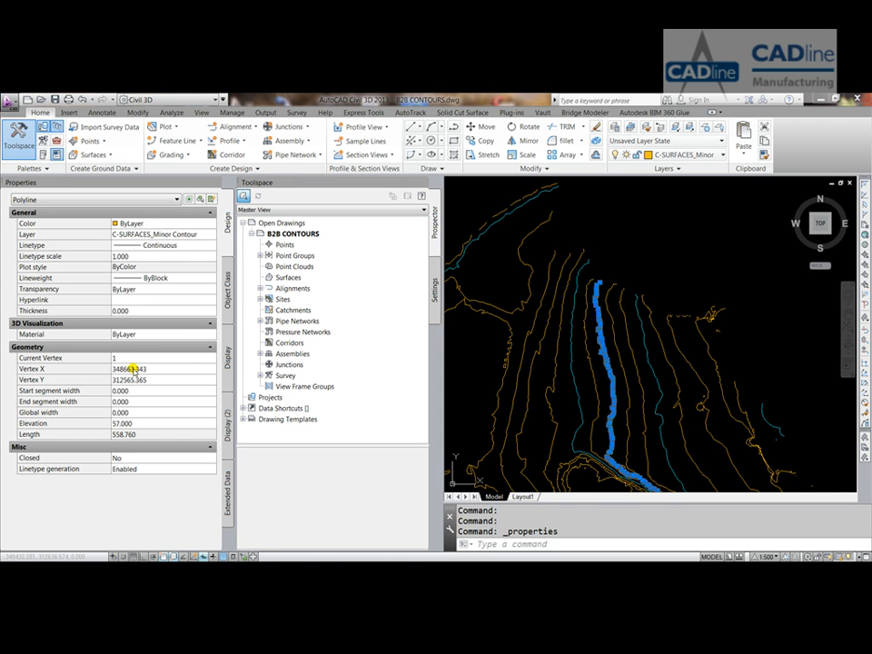
mouse_move(191, 363)
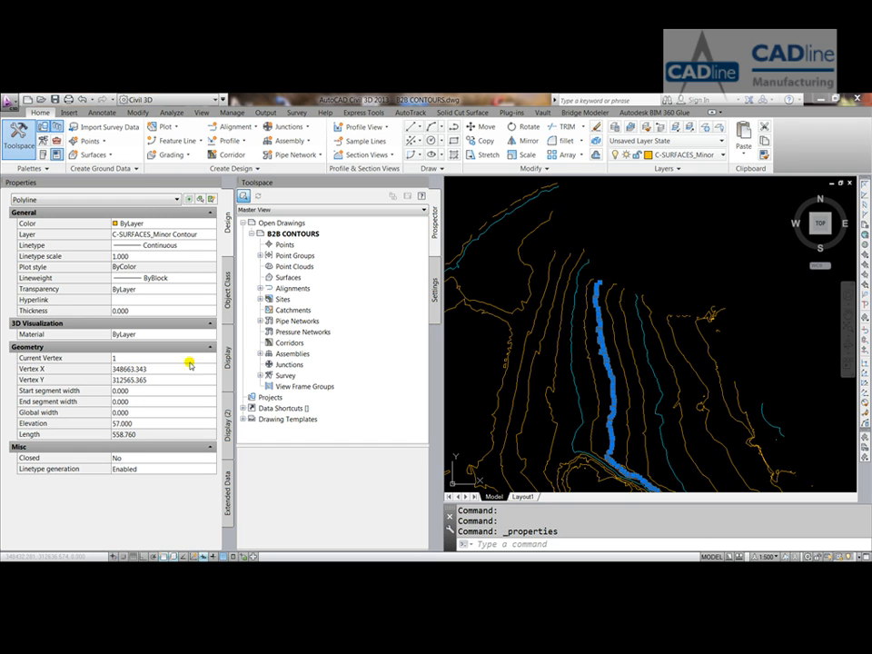
mouse_move(387, 372)
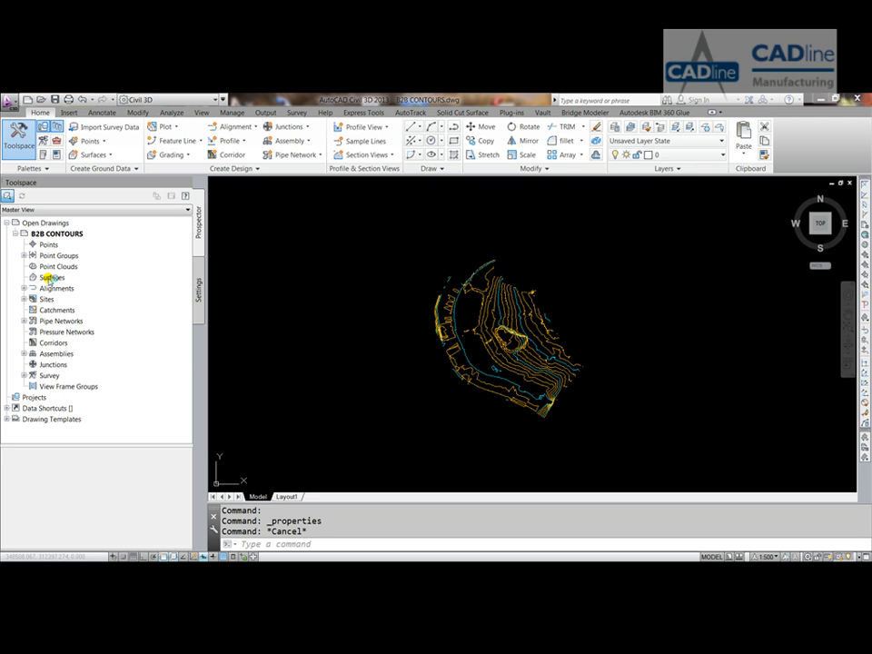
Step: Create a new surface from Prospector named FROM CONTOURS and confirm it
right_click(51, 276)
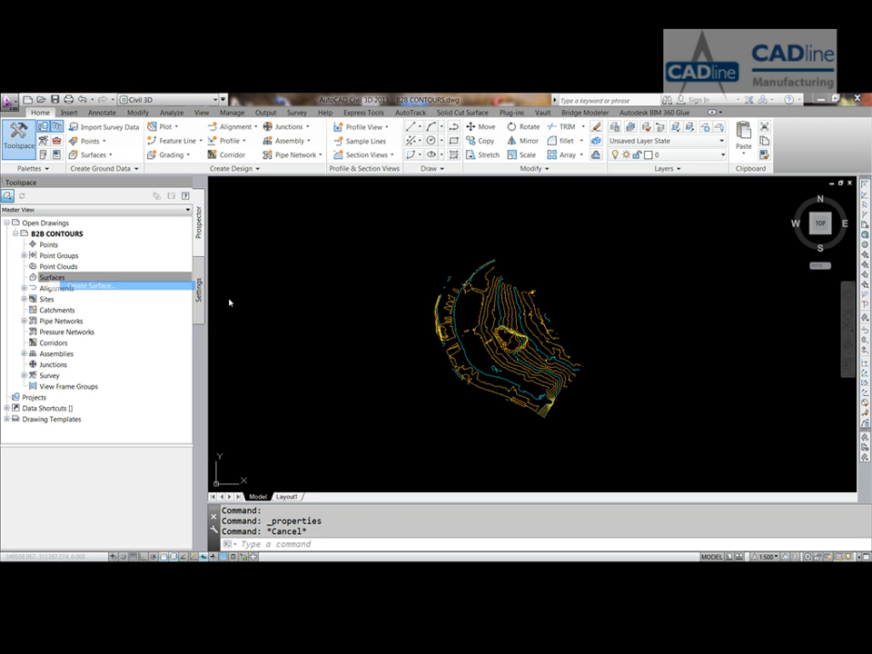
left_click(82, 287)
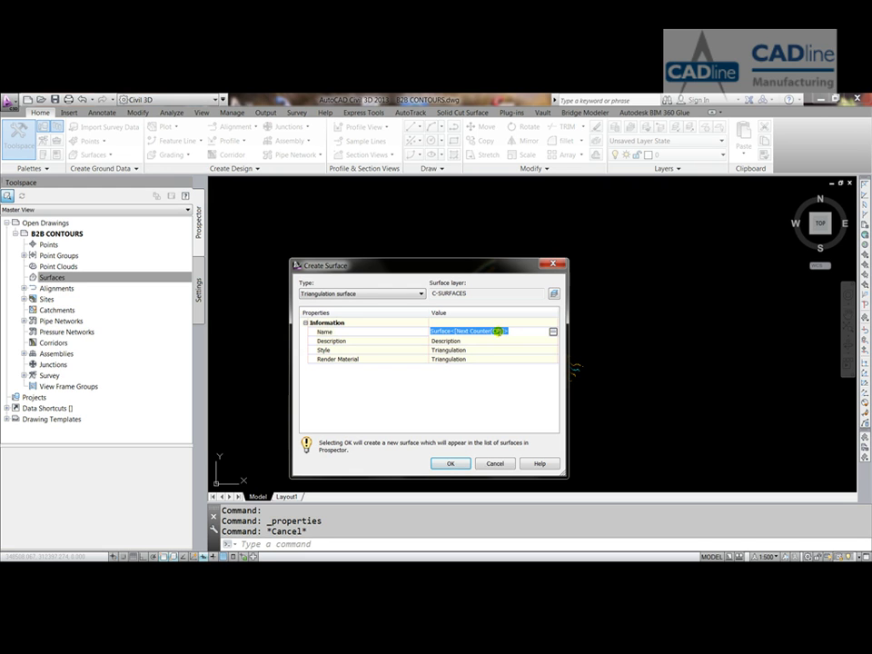
type("CONTO")
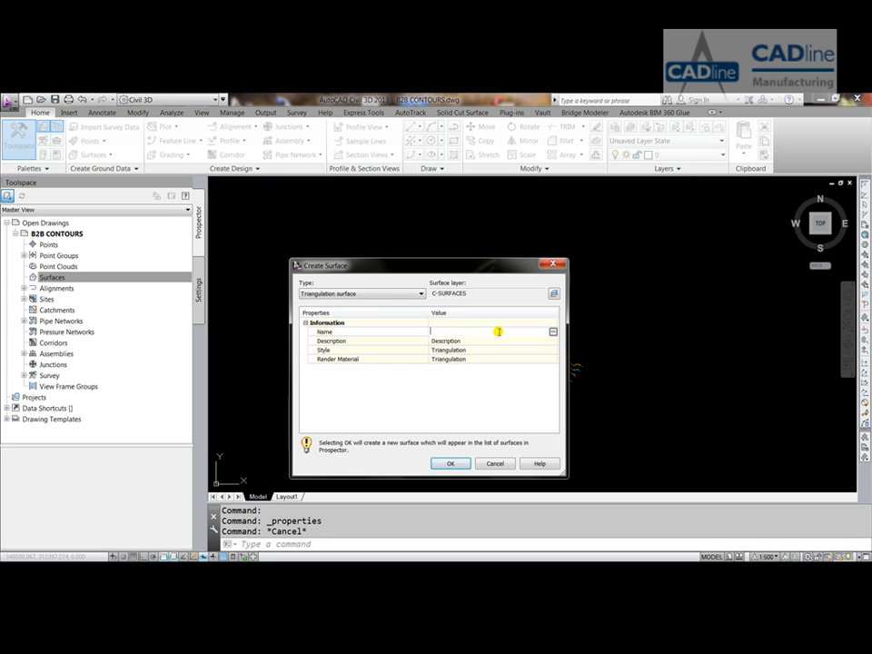
type("FROM C")
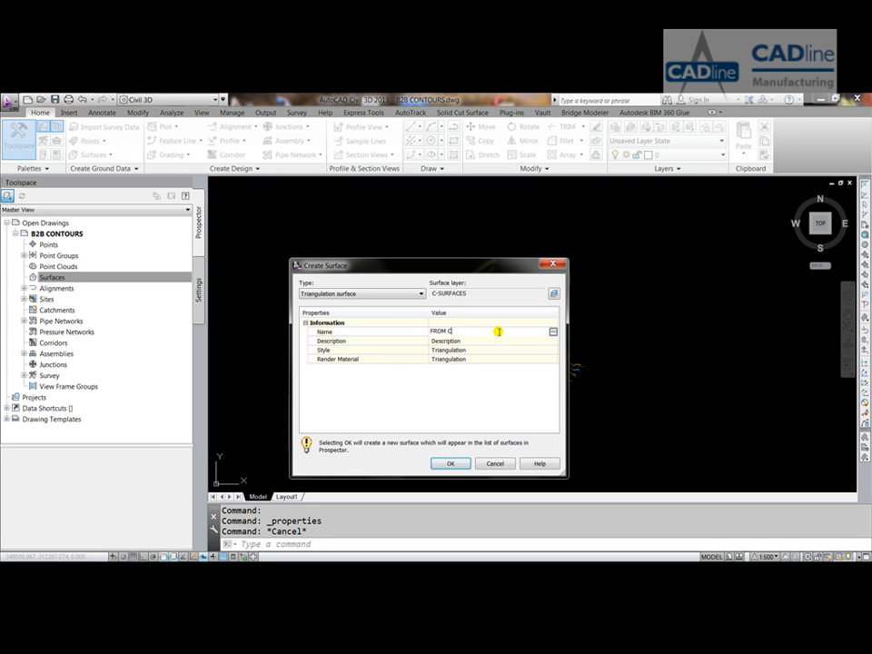
type("ONTOURS")
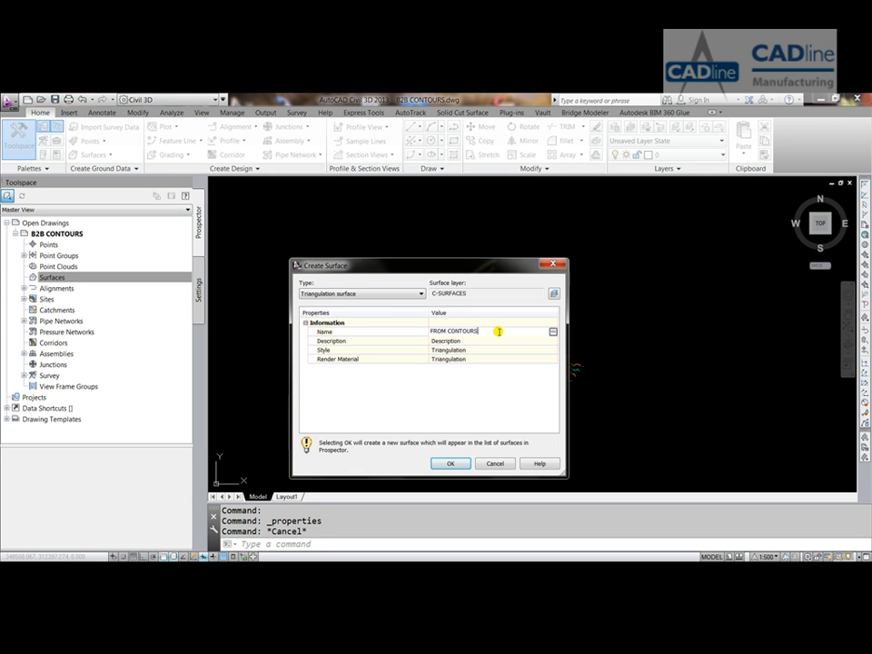
left_click(450, 463)
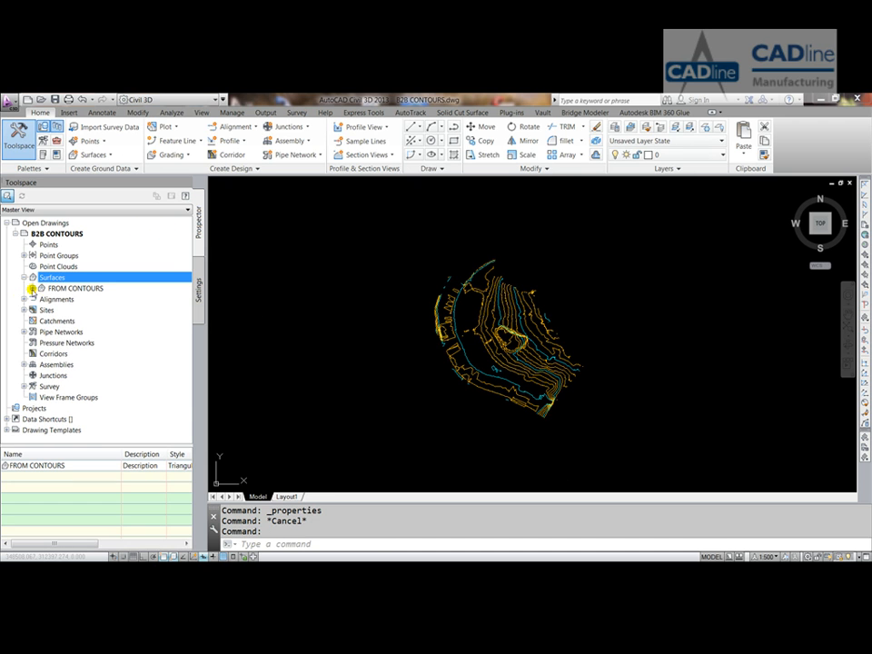
Step: Under the FROM CONTOURS definition, start adding contour data to the surface
left_click(32, 288)
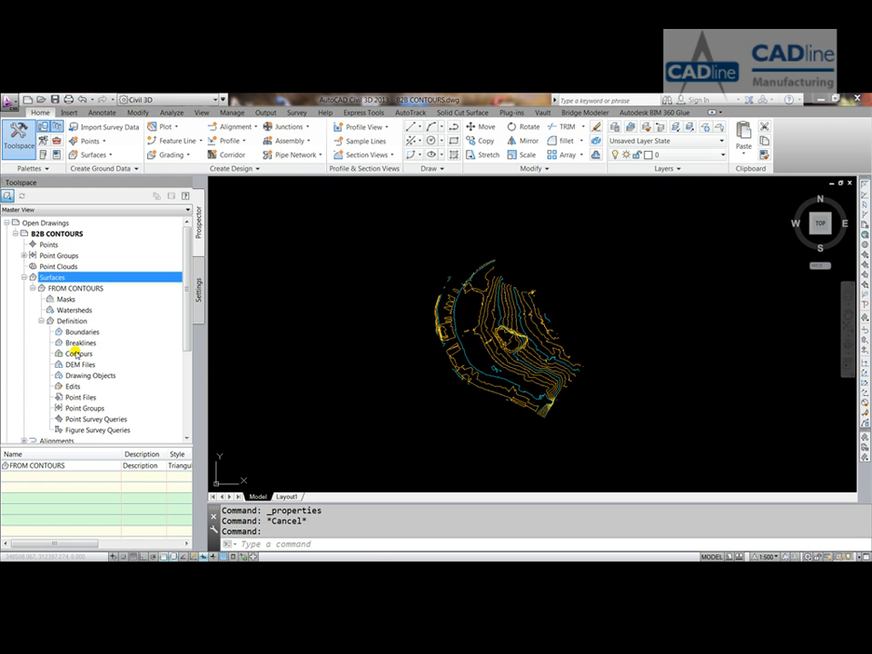
left_click(76, 353)
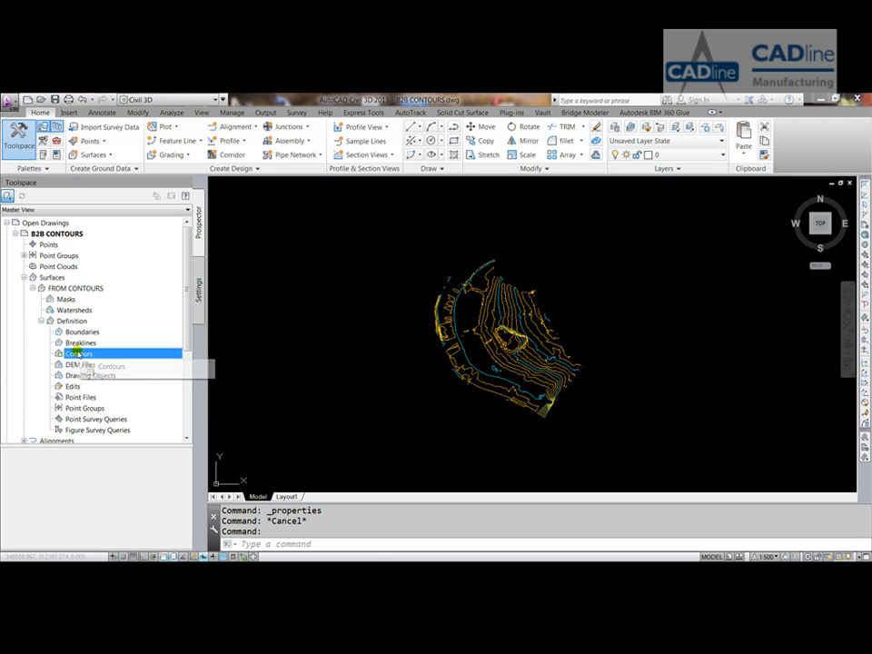
right_click(71, 353)
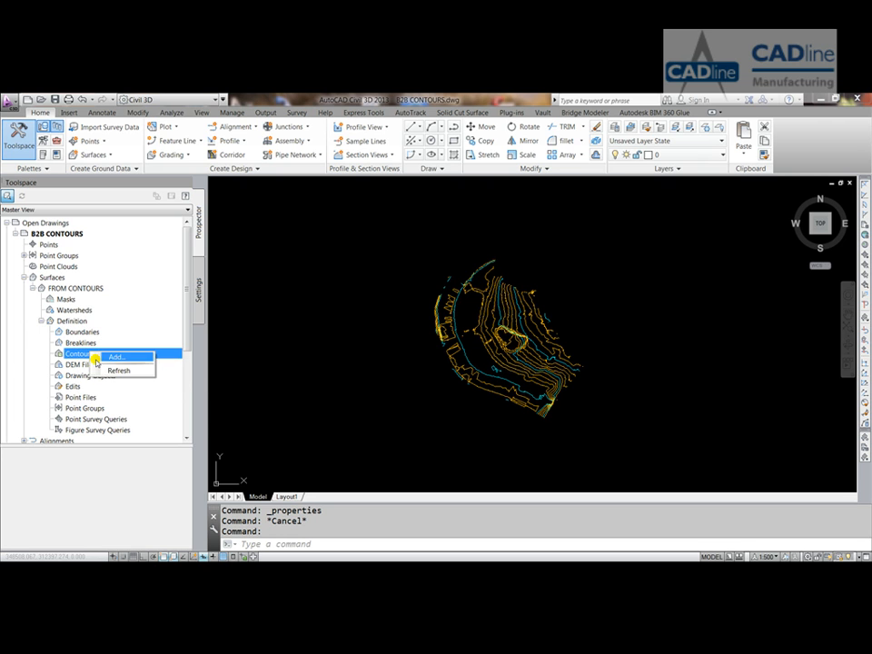
left_click(131, 355)
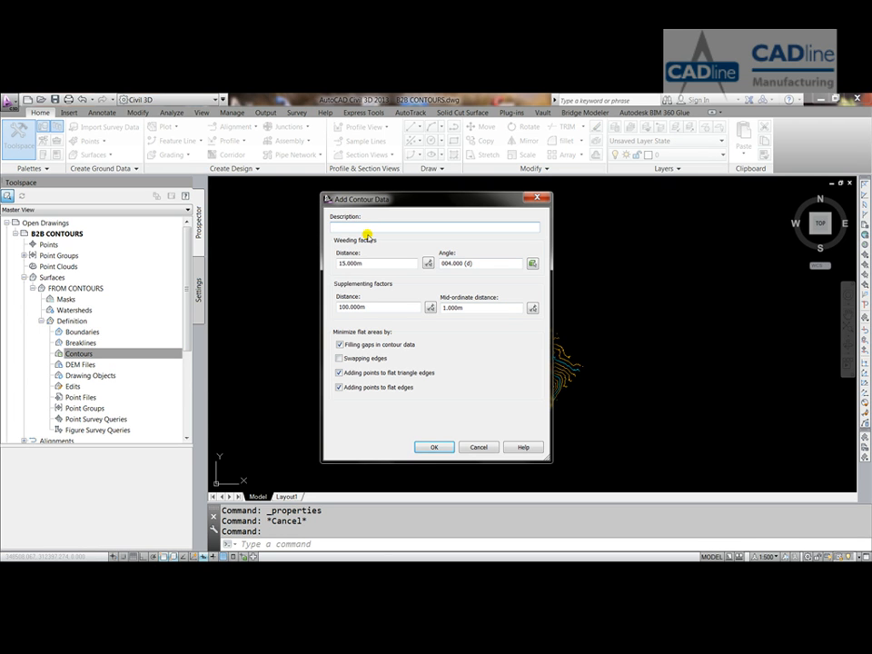
Step: Enter the contour data description FROM DWG in the Add Contour Data dialog
type("FROM")
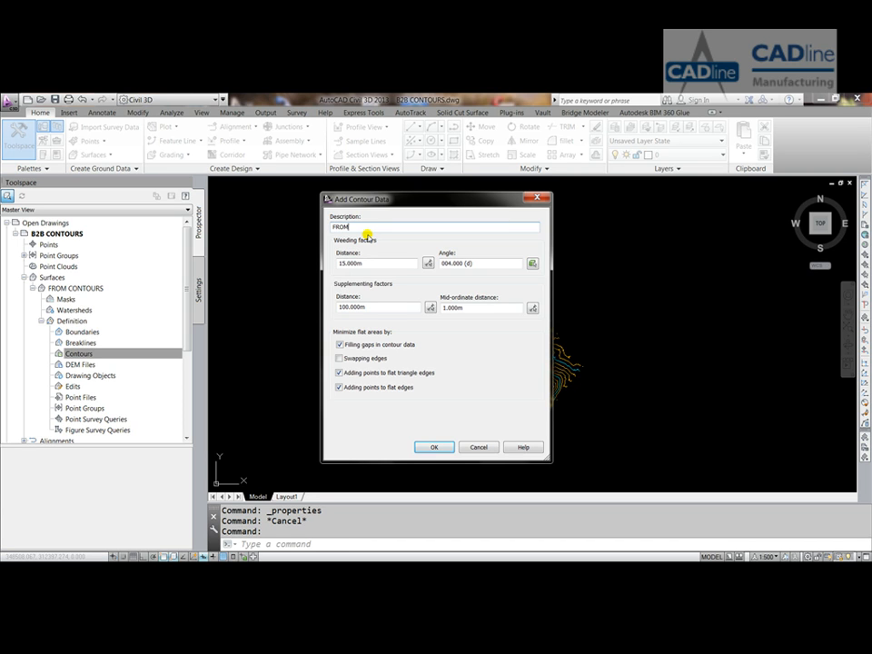
type("DWG")
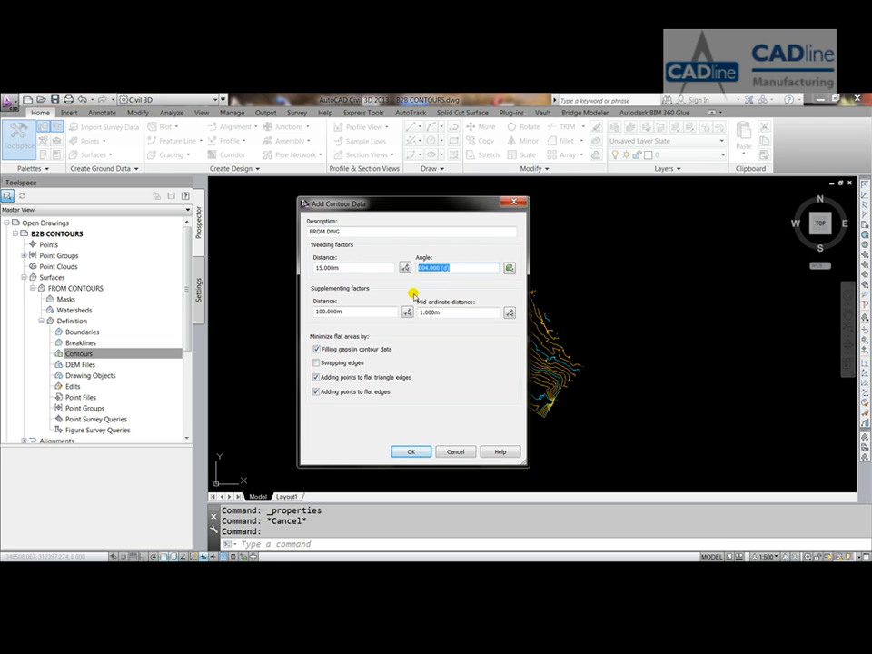
mouse_move(430, 290)
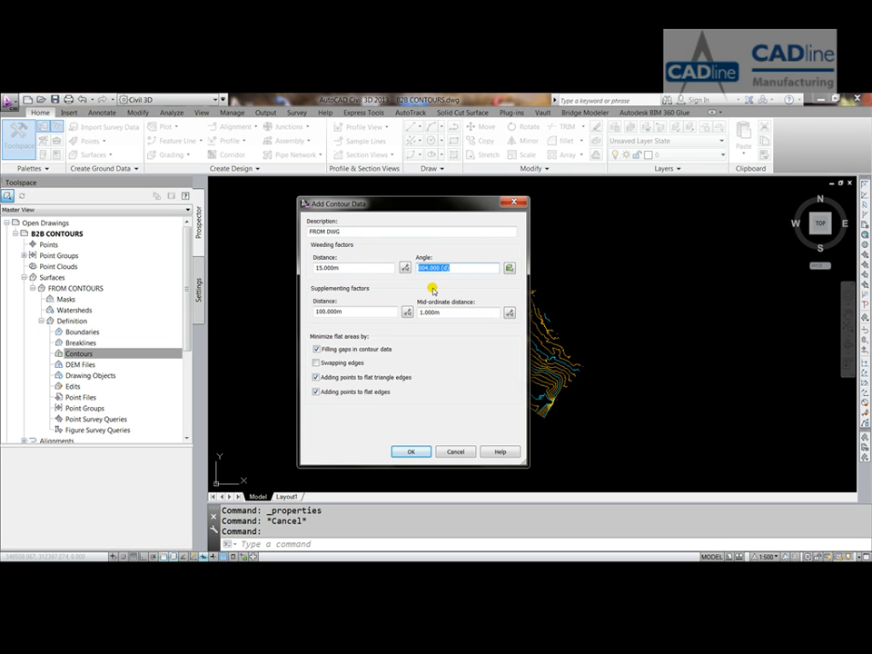
mouse_move(439, 352)
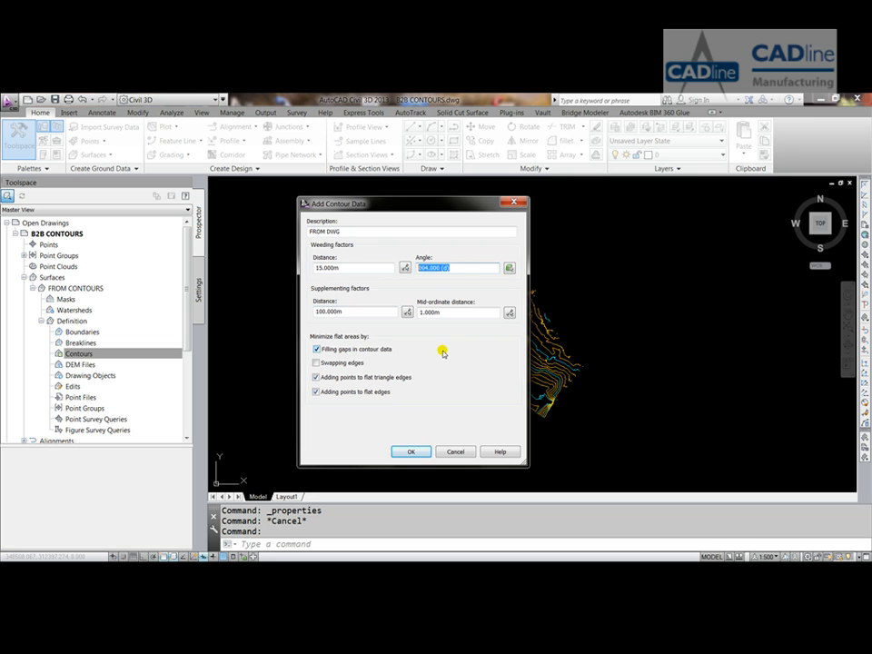
mouse_move(433, 331)
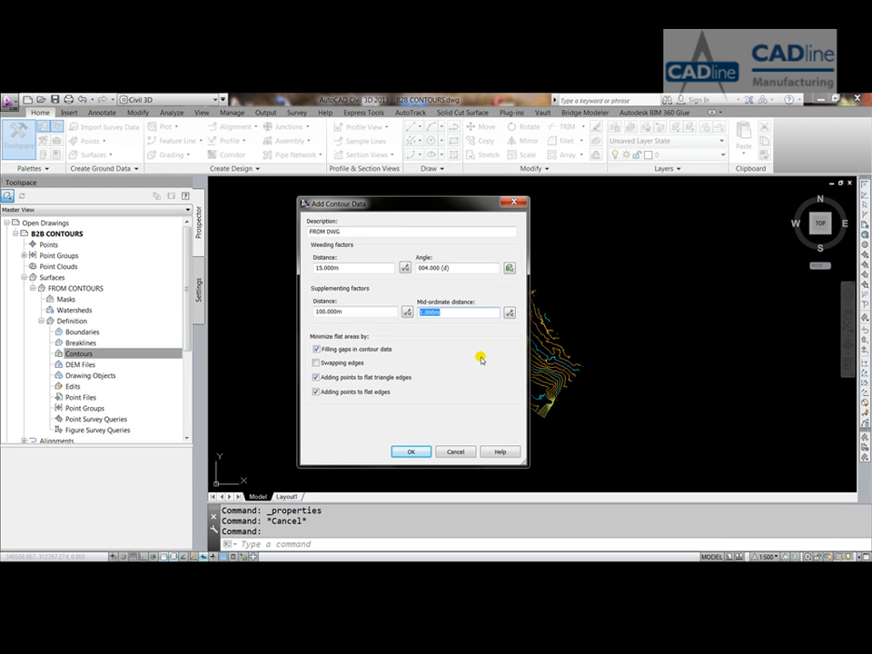
mouse_move(418, 429)
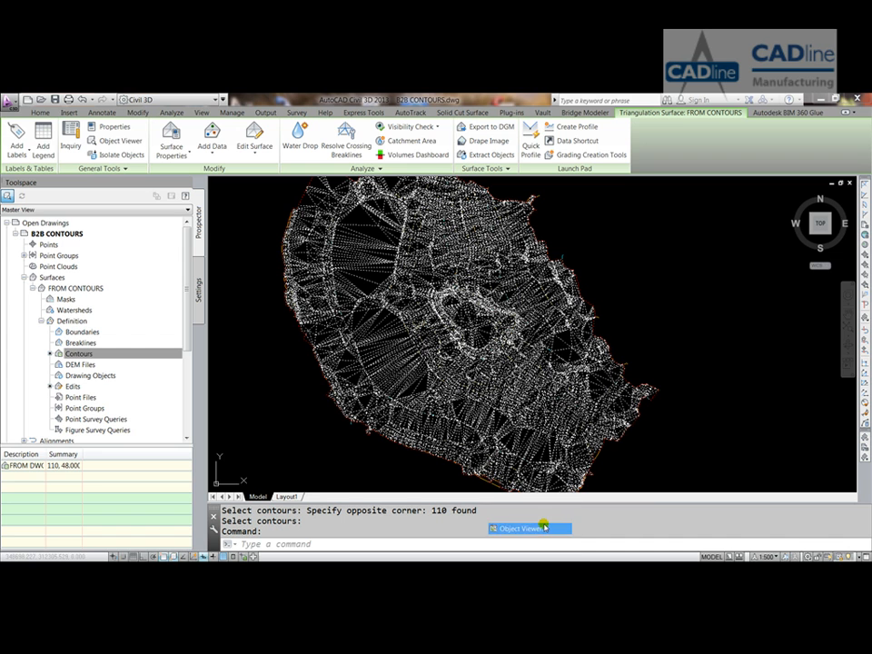
Step: Show the triangulated FROM CONTOURS surface shaded in the 3D Object Viewer
left_click(529, 527)
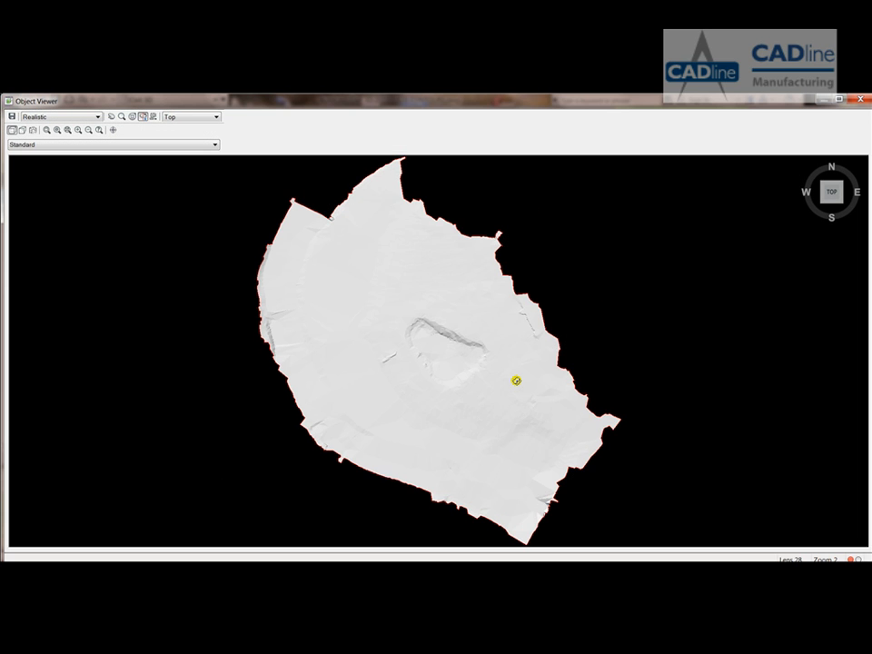